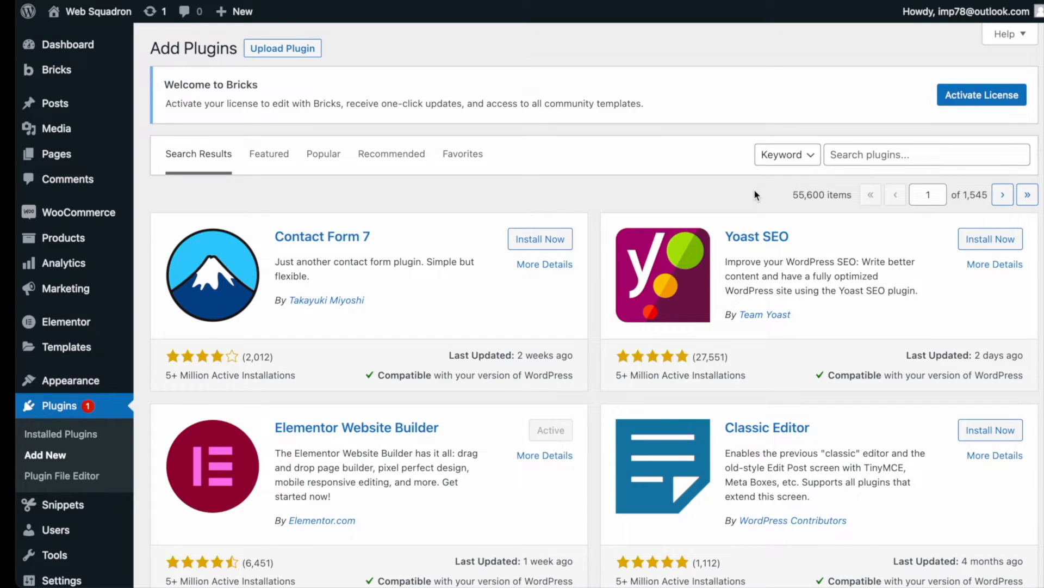
Step: Search the plugin directory for 'code snippets' via the saved search suggestion
click(926, 154)
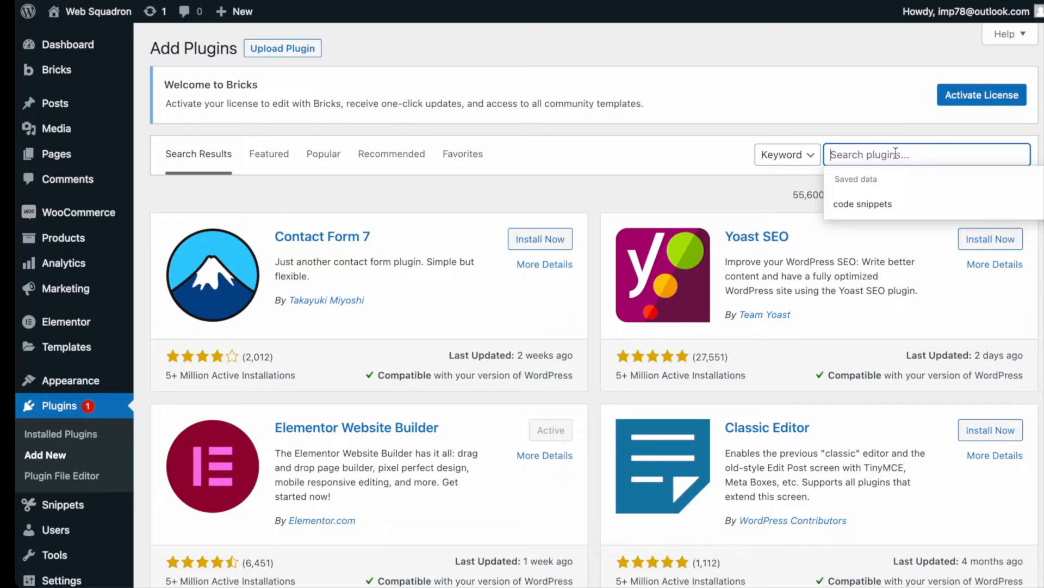
click(862, 204)
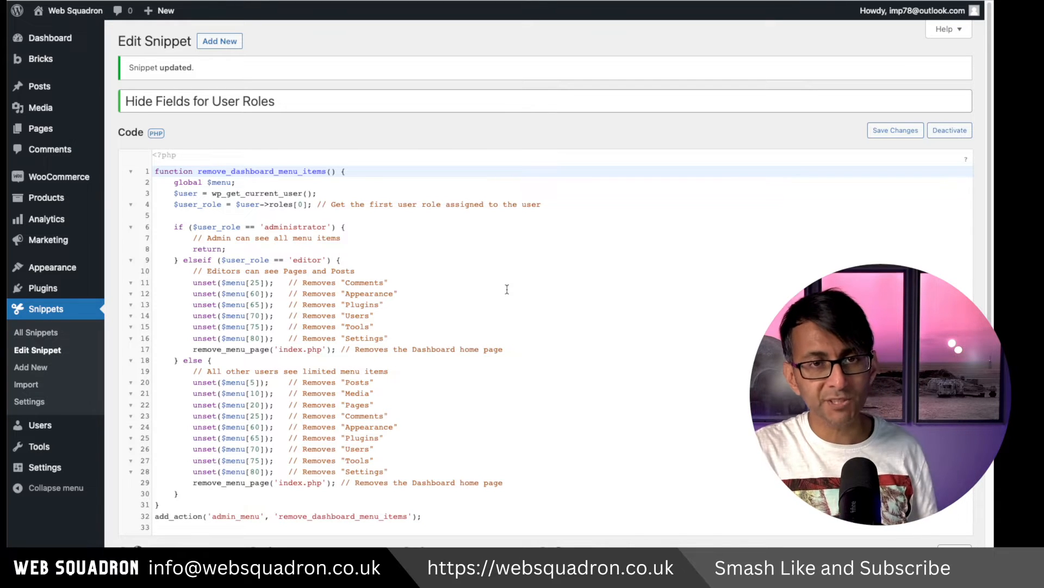
scroll(down, 3)
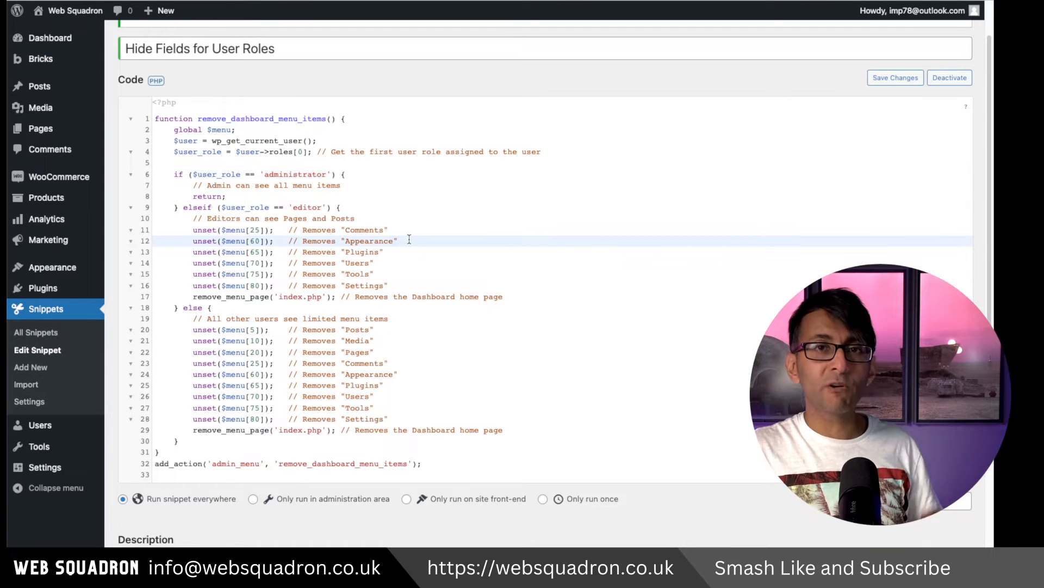
mouse_move(422, 285)
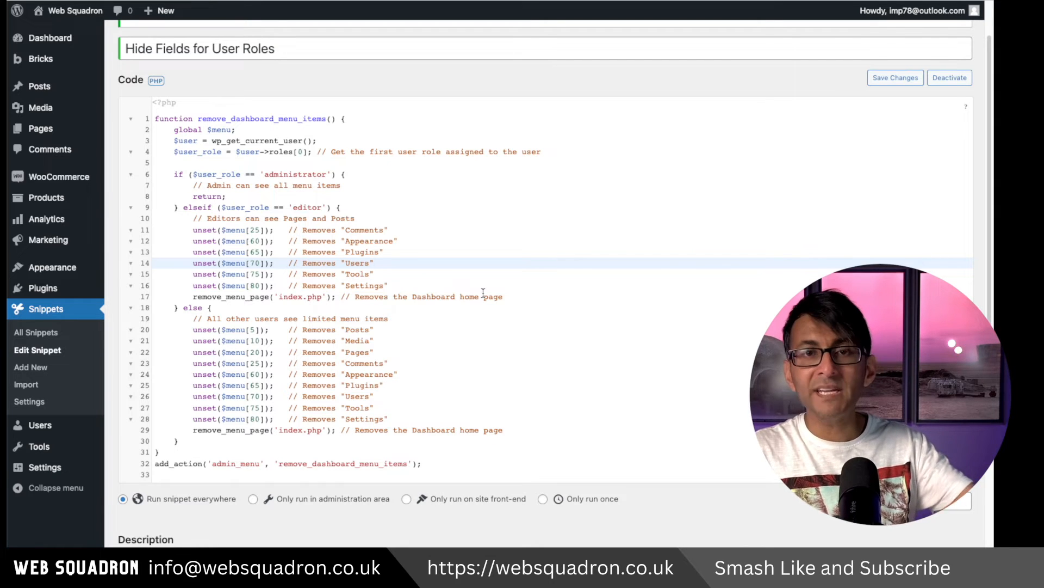
mouse_move(531, 269)
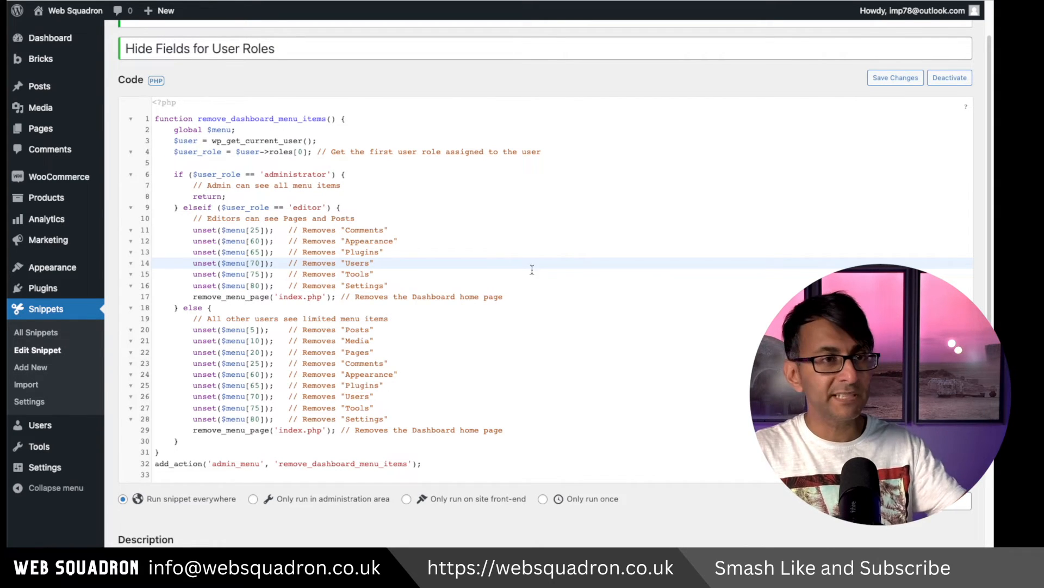
click(50, 37)
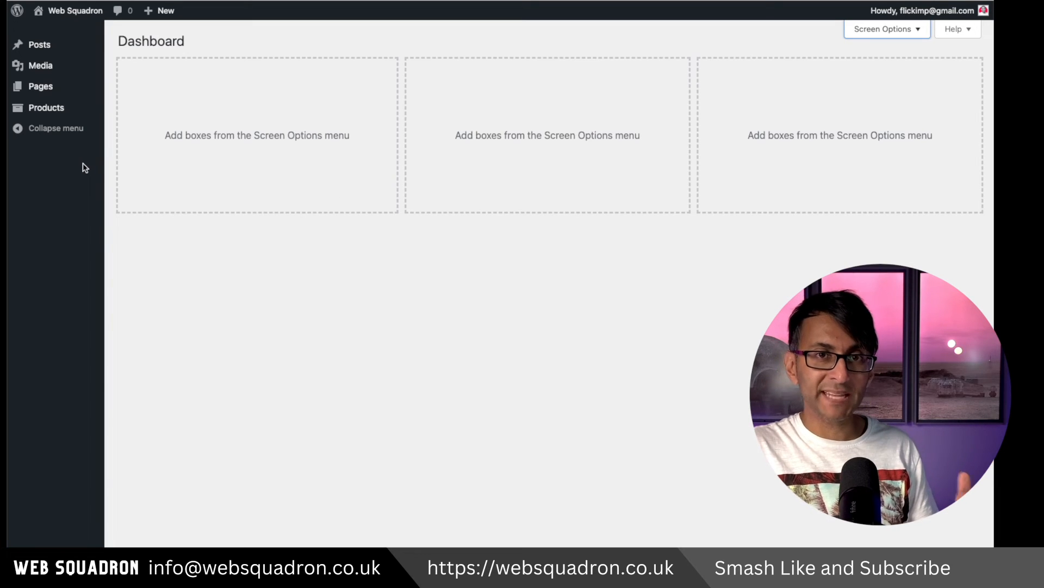
Step: Check the Dashboard as an editor and author, seeing the admin sidebar nearly emptied
click(56, 128)
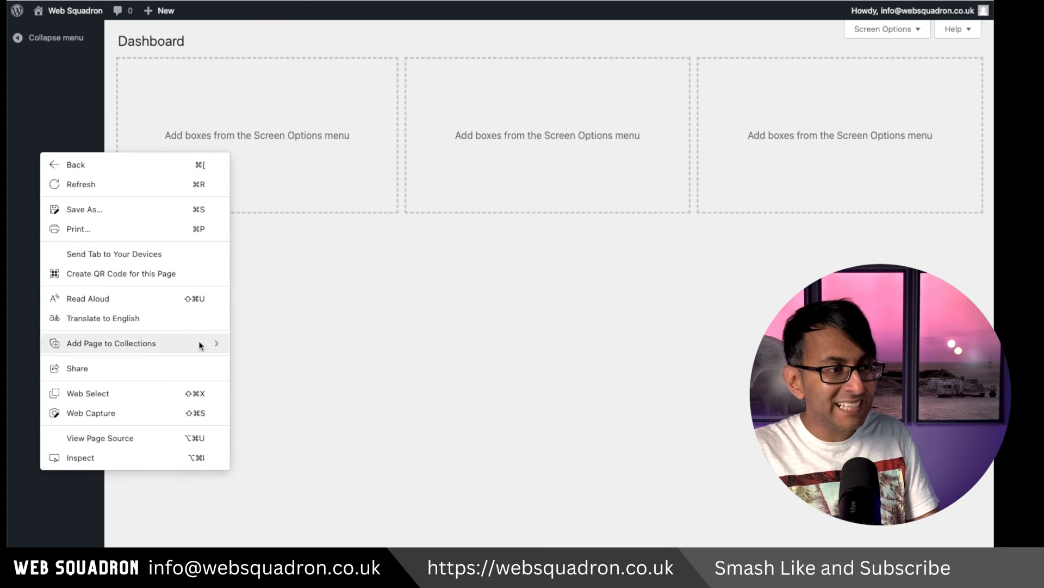
click(66, 250)
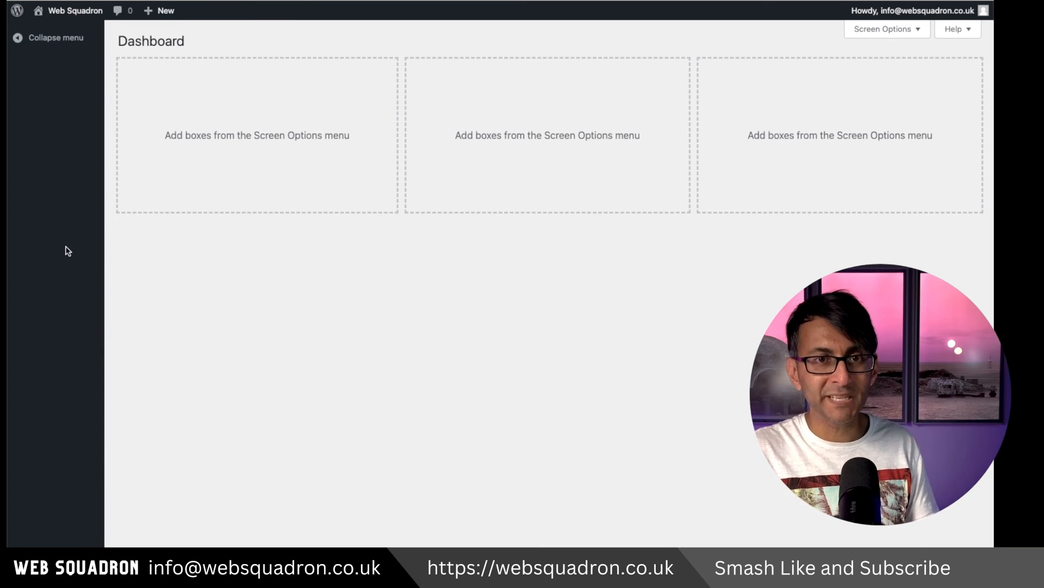